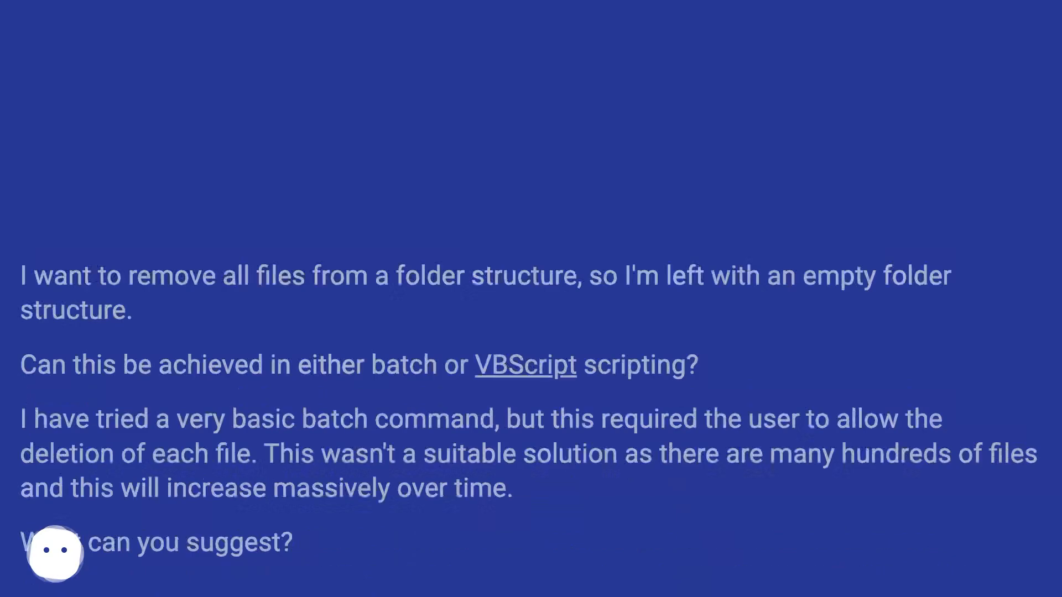
scroll("up", 3)
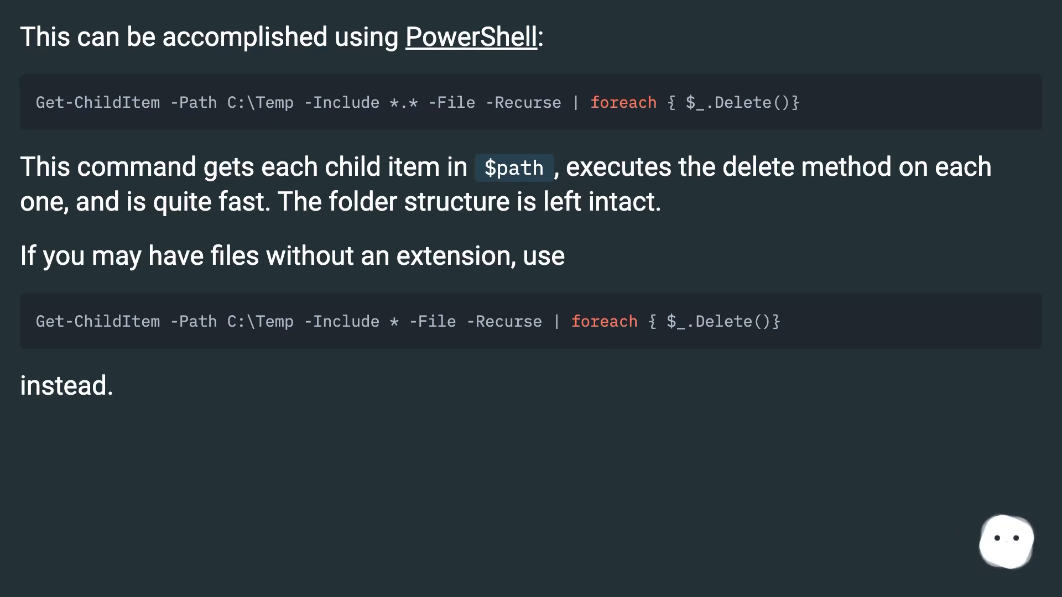
scroll("down", 3)
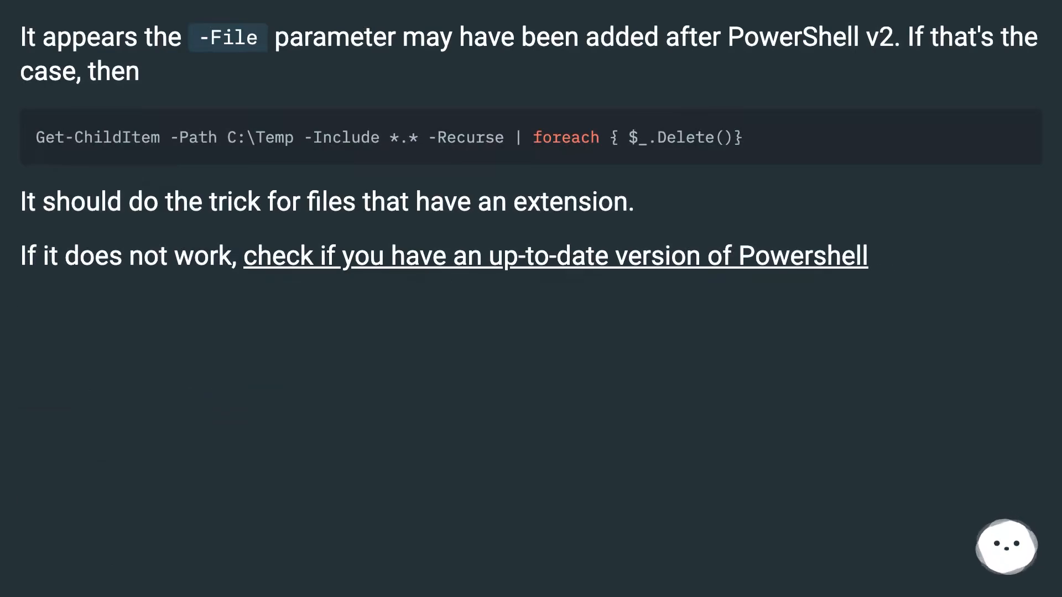